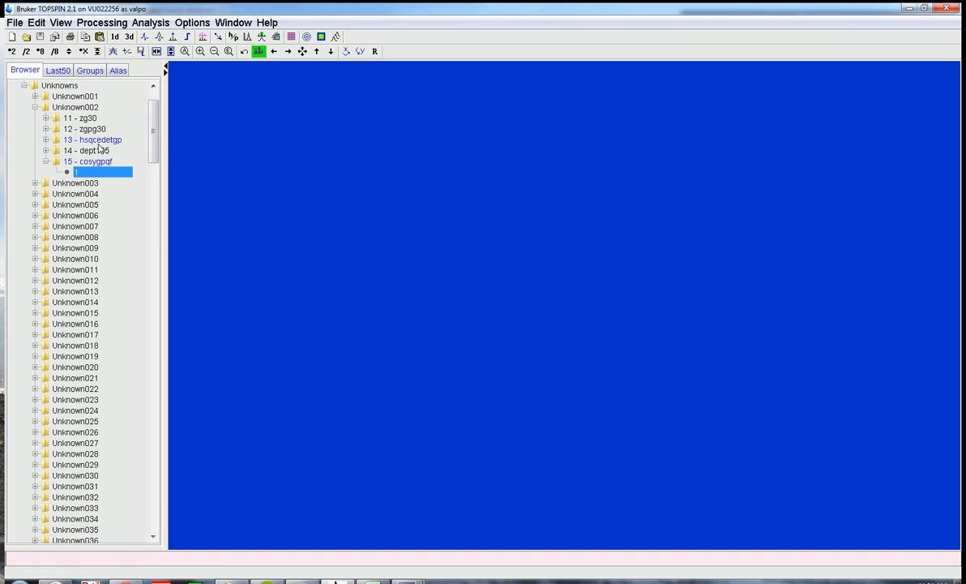
Step: Open dataset 1 of experiment 13 - hsqcedetgp under Unknown002 in a new data window
{"action": "left_click", "coordinate": [46, 140]}
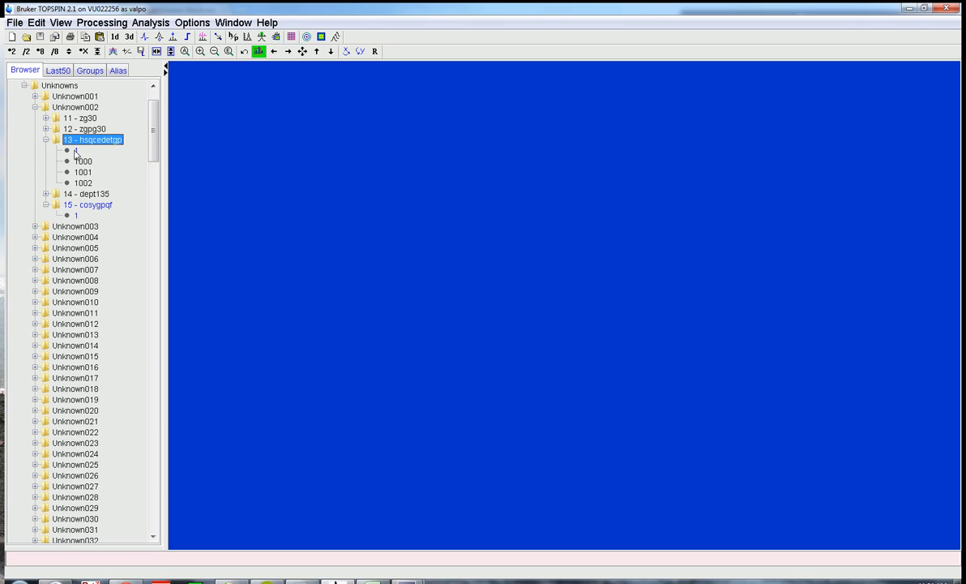
{"action": "left_click", "coordinate": [101, 150]}
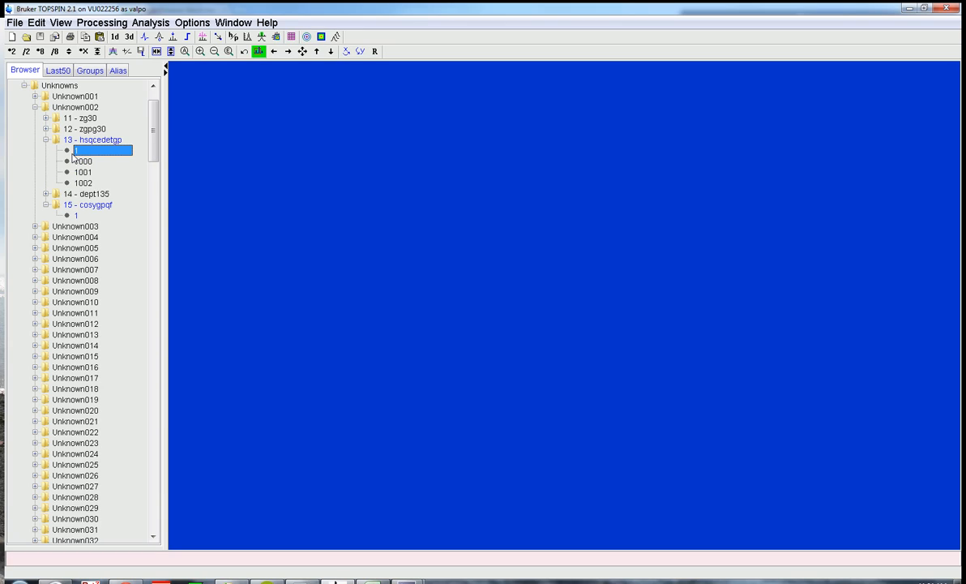
{"action": "double_click", "coordinate": [76, 150]}
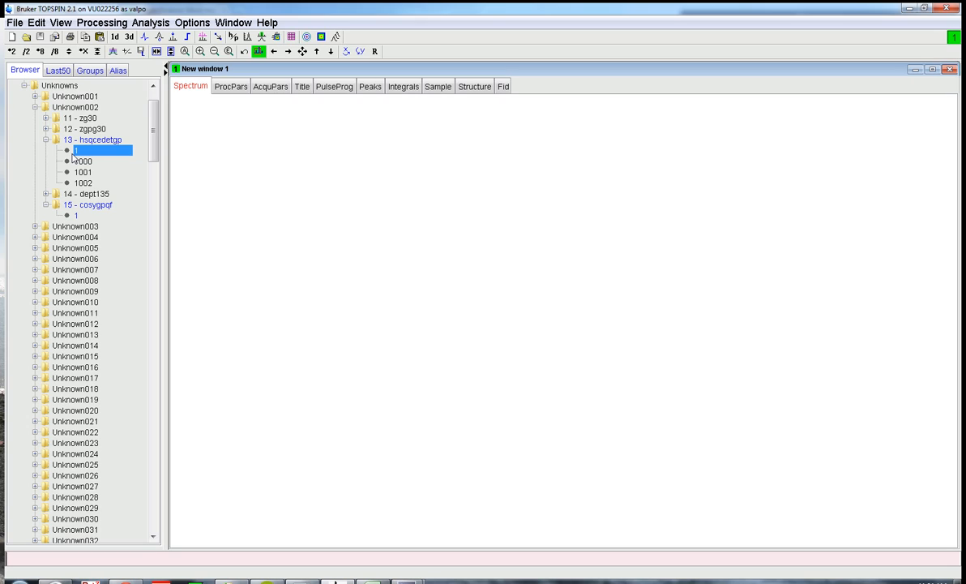
Step: Display the HSQC 2D contour spectrum of Unknown002 with its 1D projections
{"action": "double_click", "coordinate": [76, 150]}
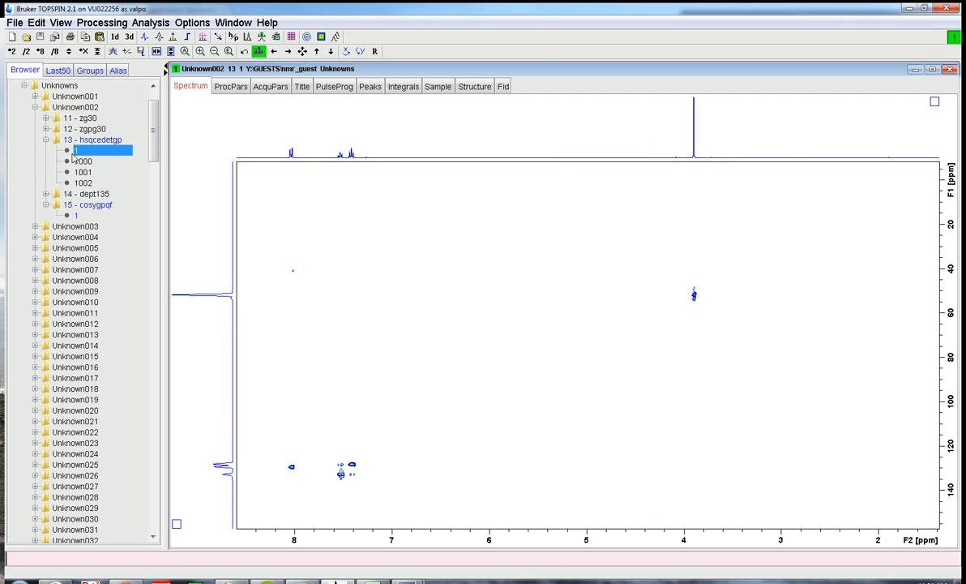
{"action": "mouse_move", "coordinate": [220, 157]}
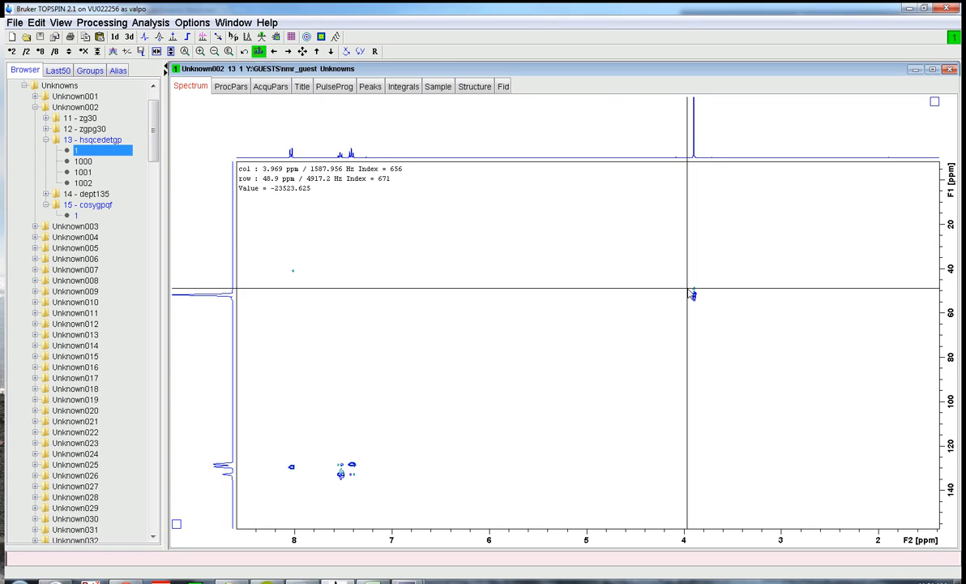
{"action": "mouse_move", "coordinate": [693, 294]}
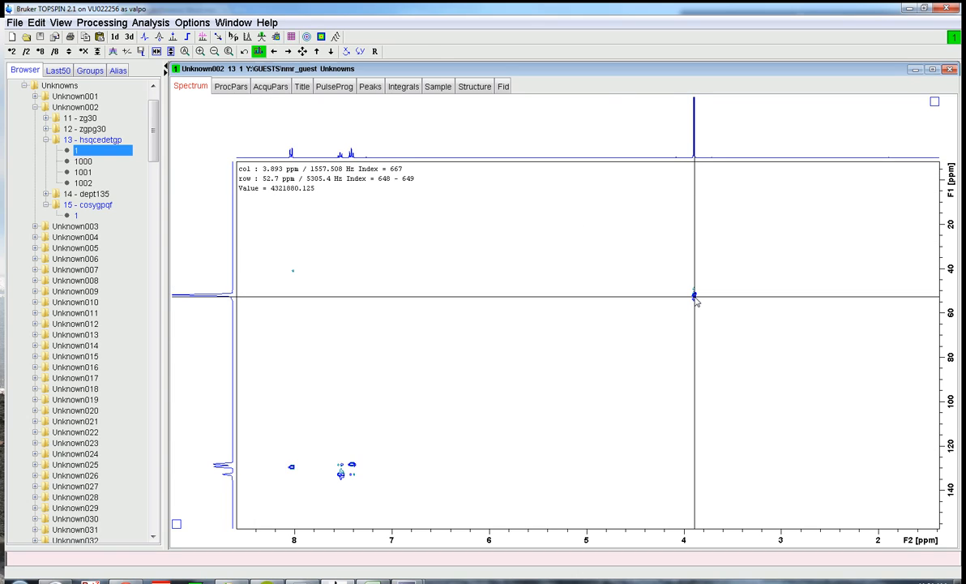
{"action": "mouse_move", "coordinate": [695, 294]}
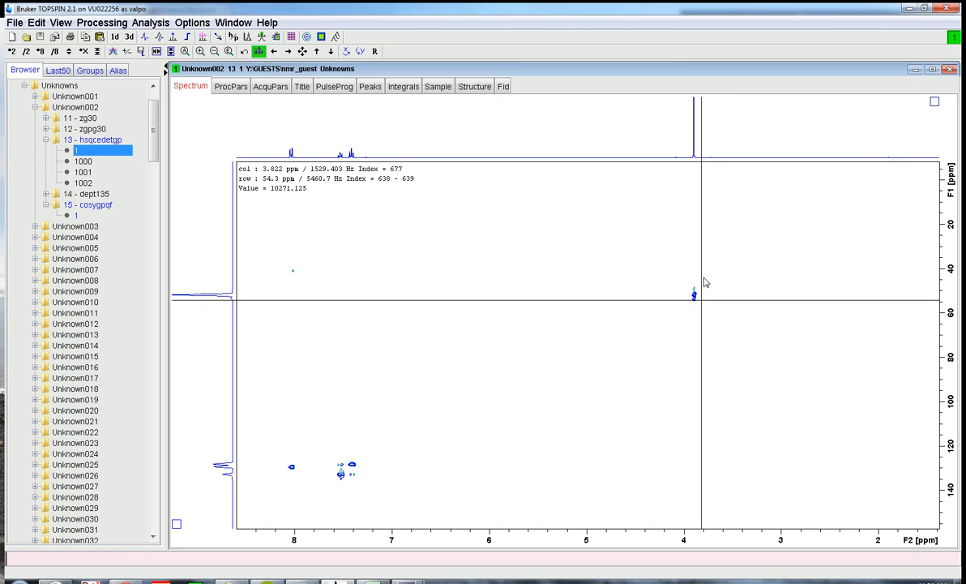
{"action": "mouse_move", "coordinate": [466, 185]}
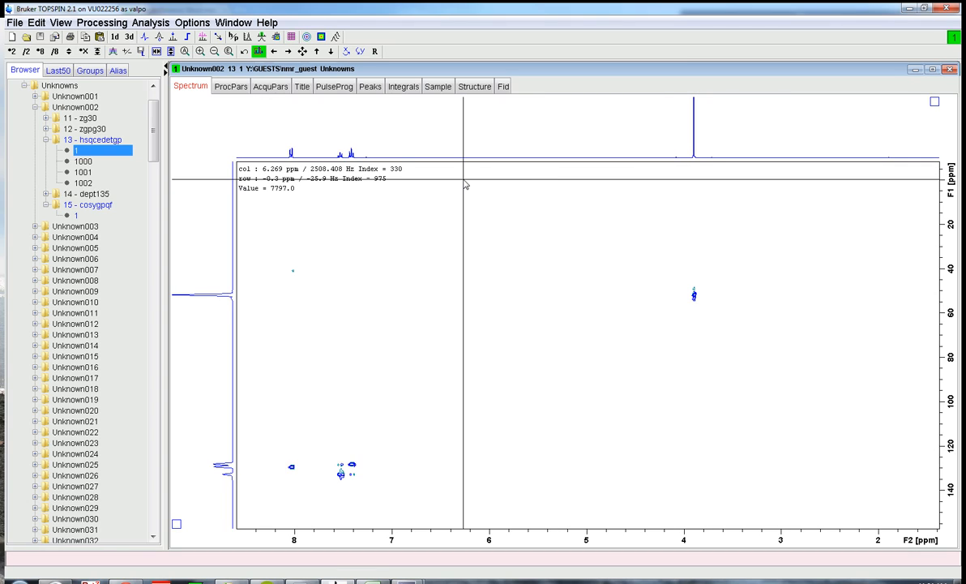
{"action": "mouse_move", "coordinate": [252, 301]}
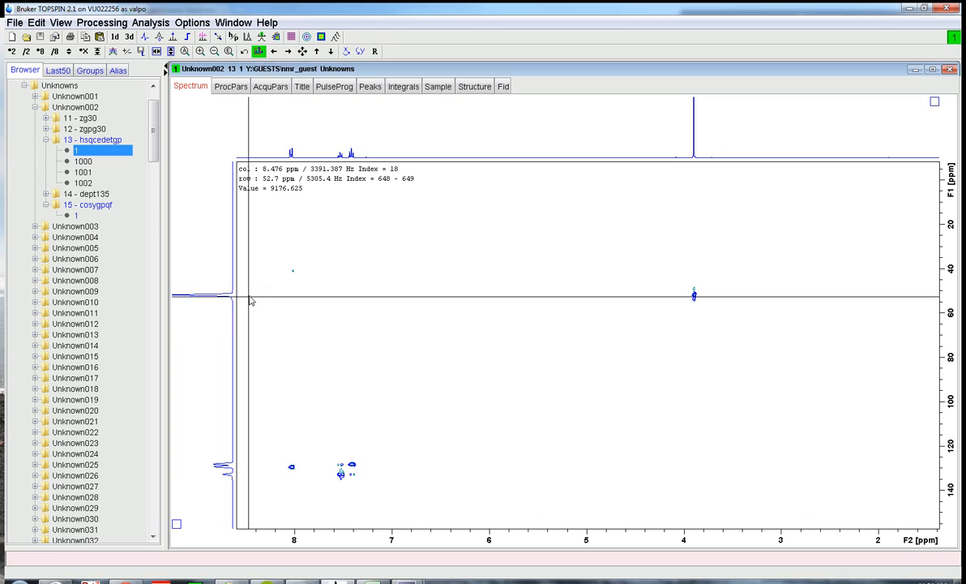
{"action": "mouse_move", "coordinate": [252, 300]}
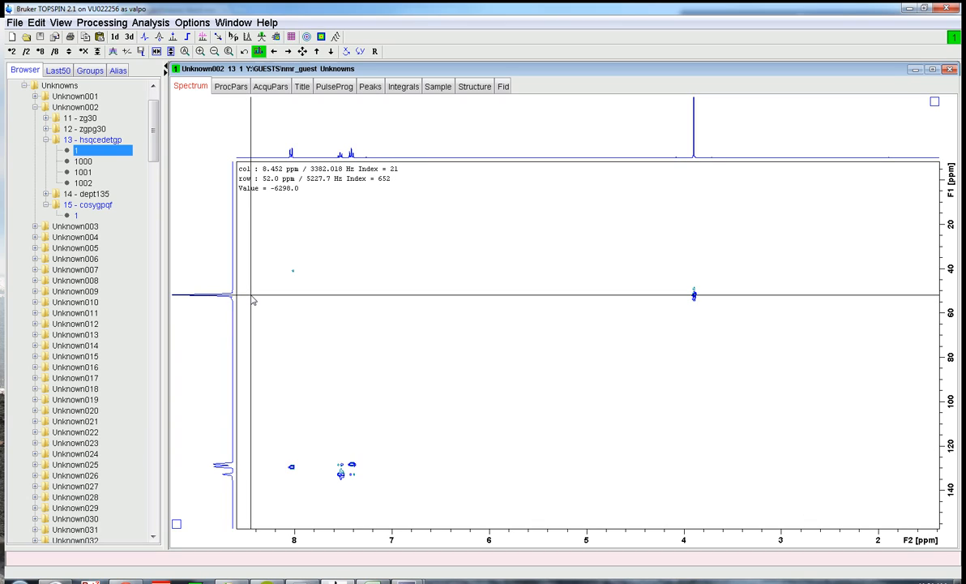
{"action": "mouse_move", "coordinate": [695, 309]}
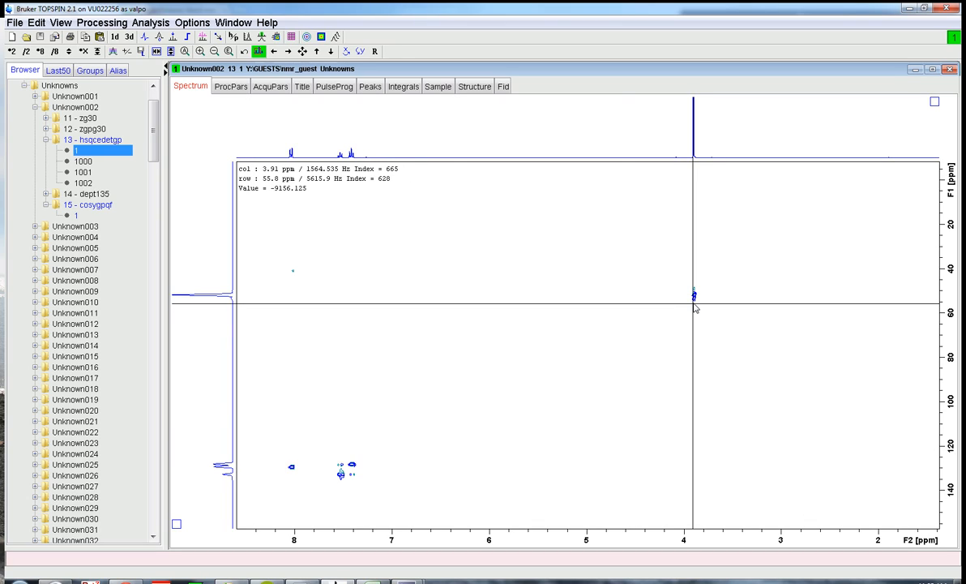
{"action": "mouse_move", "coordinate": [695, 300]}
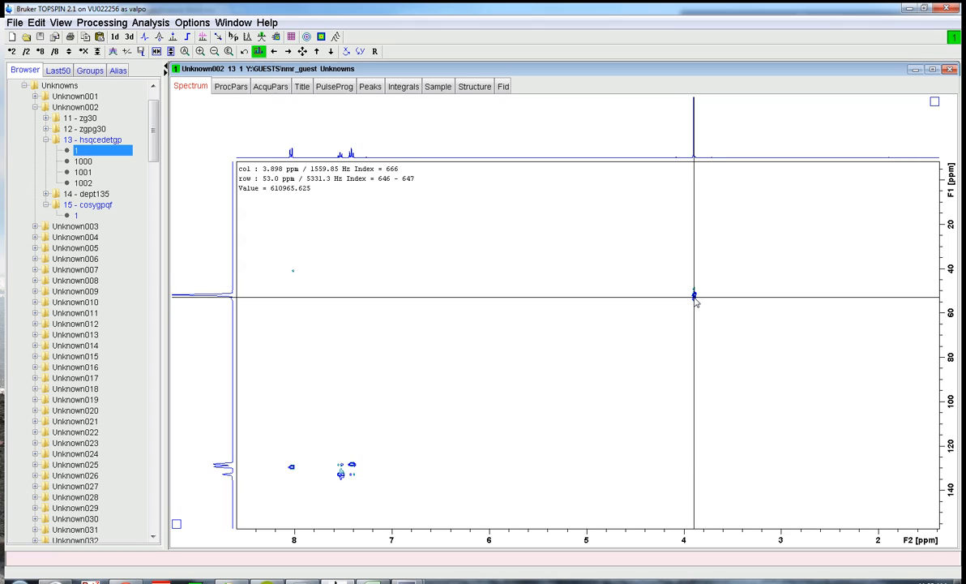
{"action": "mouse_move", "coordinate": [694, 300]}
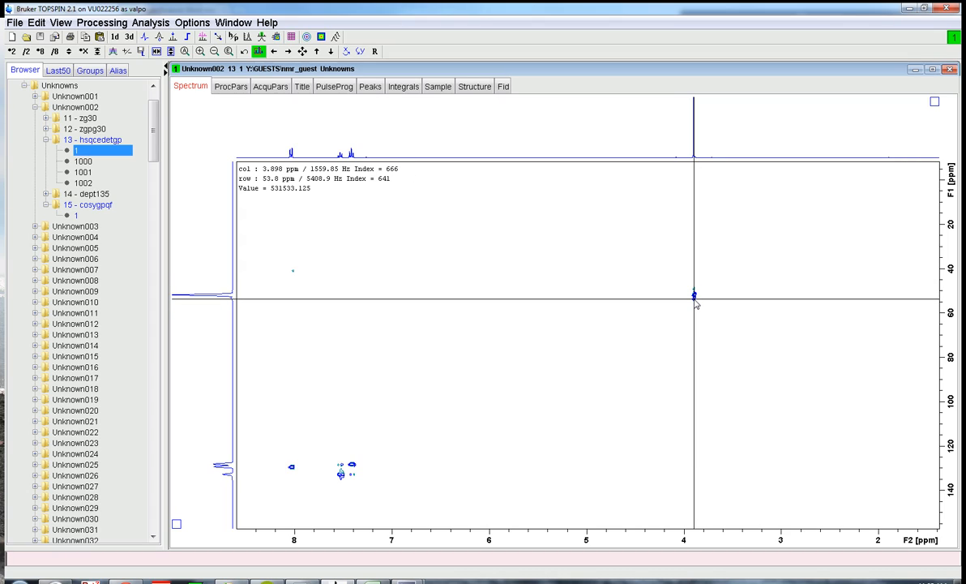
{"action": "mouse_move", "coordinate": [693, 297]}
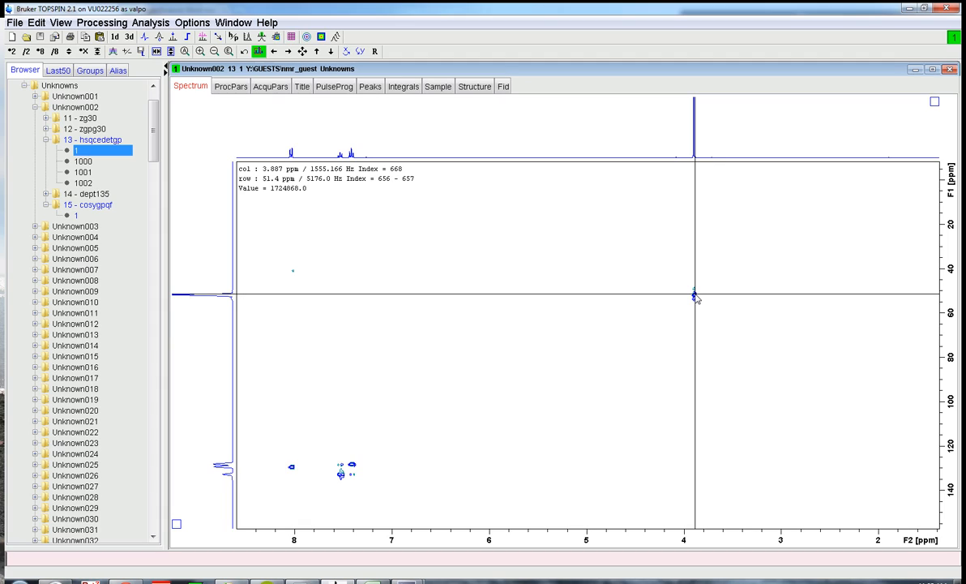
{"action": "mouse_move", "coordinate": [694, 296]}
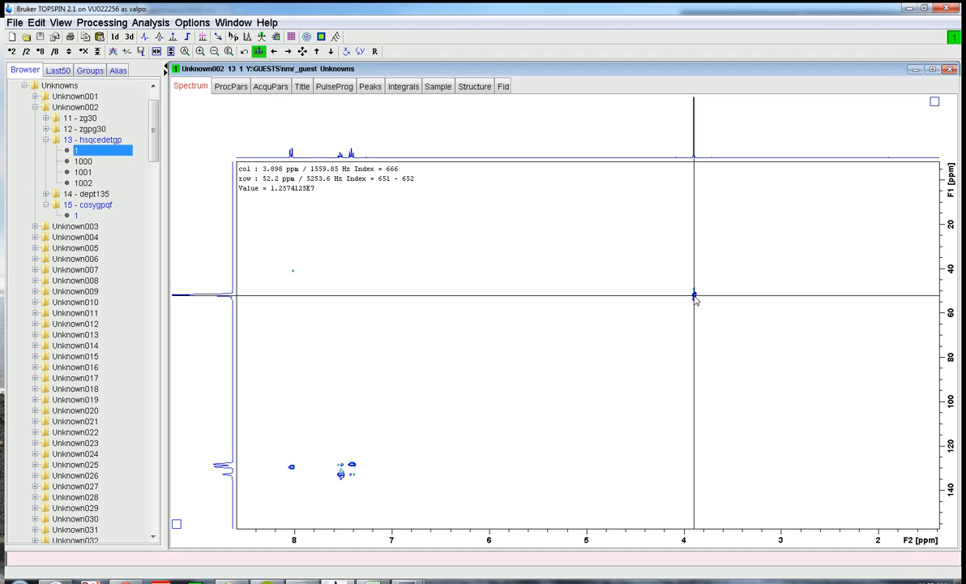
{"action": "mouse_move", "coordinate": [695, 295]}
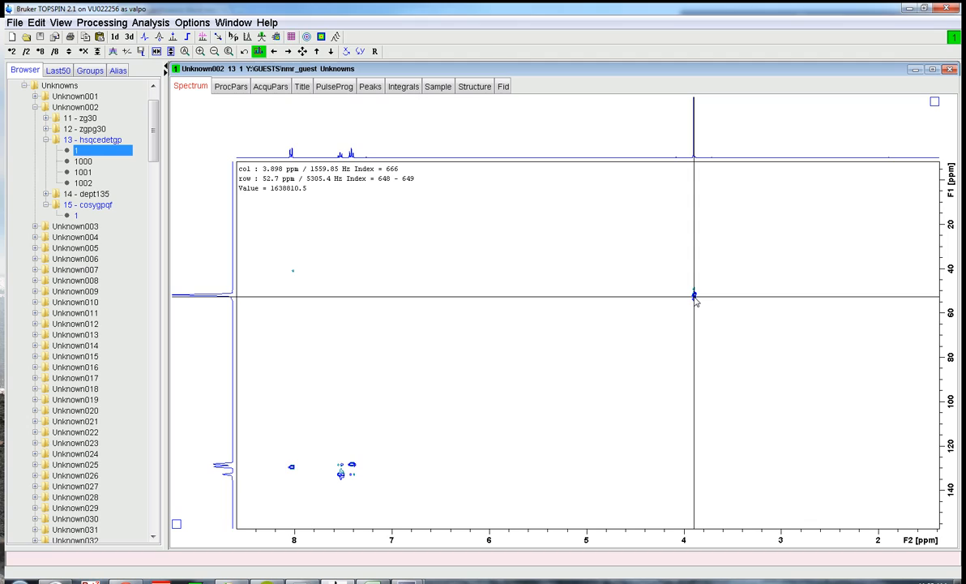
{"action": "mouse_move", "coordinate": [596, 297]}
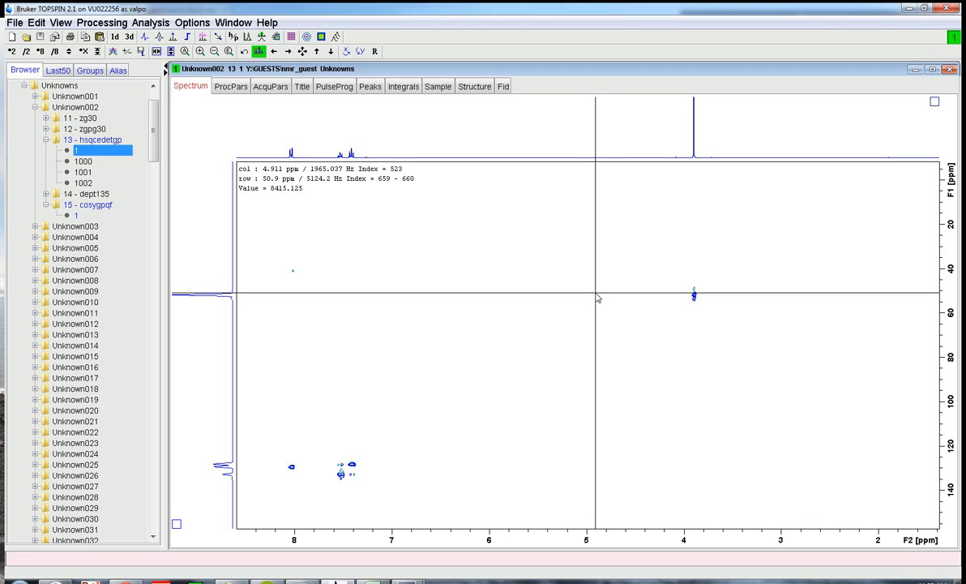
{"action": "mouse_move", "coordinate": [298, 274]}
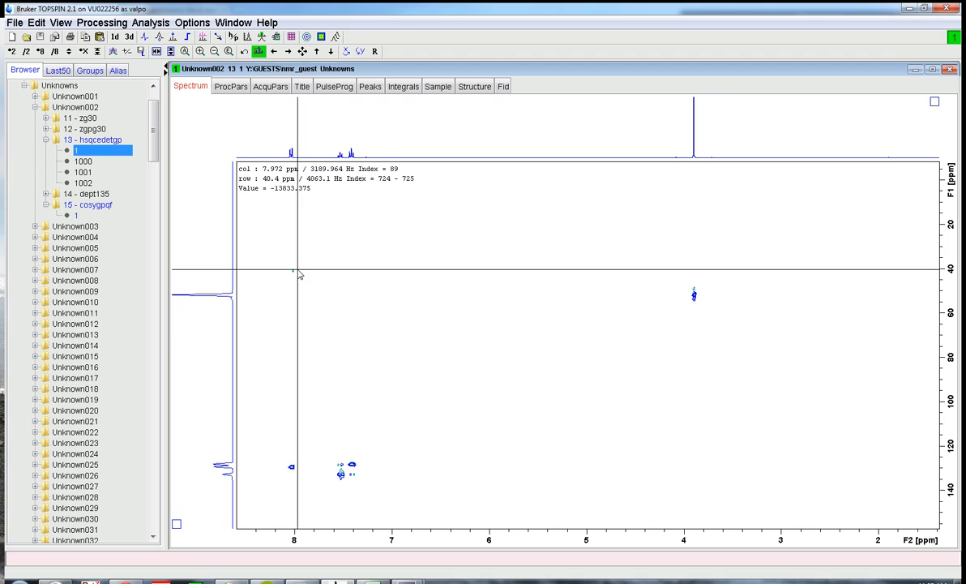
{"action": "mouse_move", "coordinate": [297, 275]}
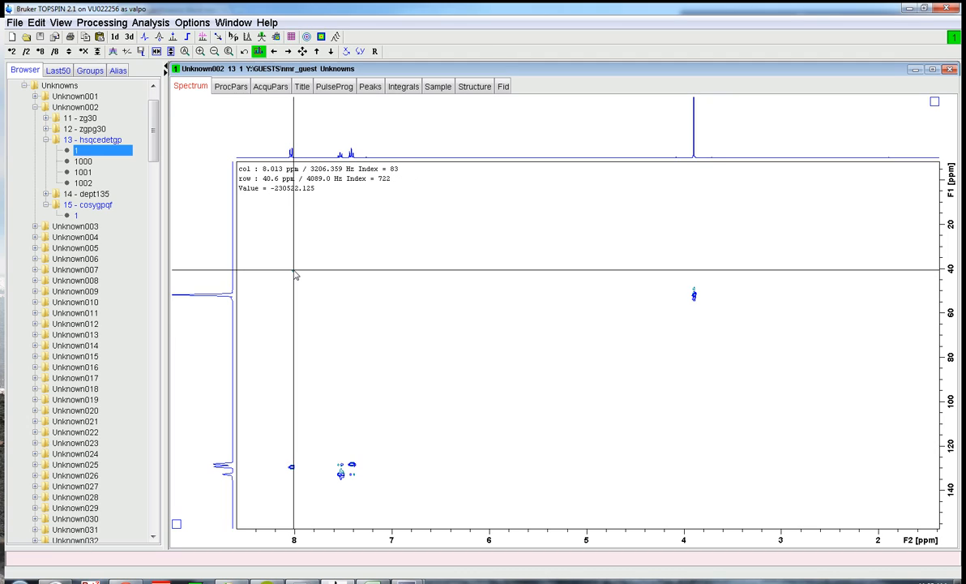
{"action": "mouse_move", "coordinate": [301, 275]}
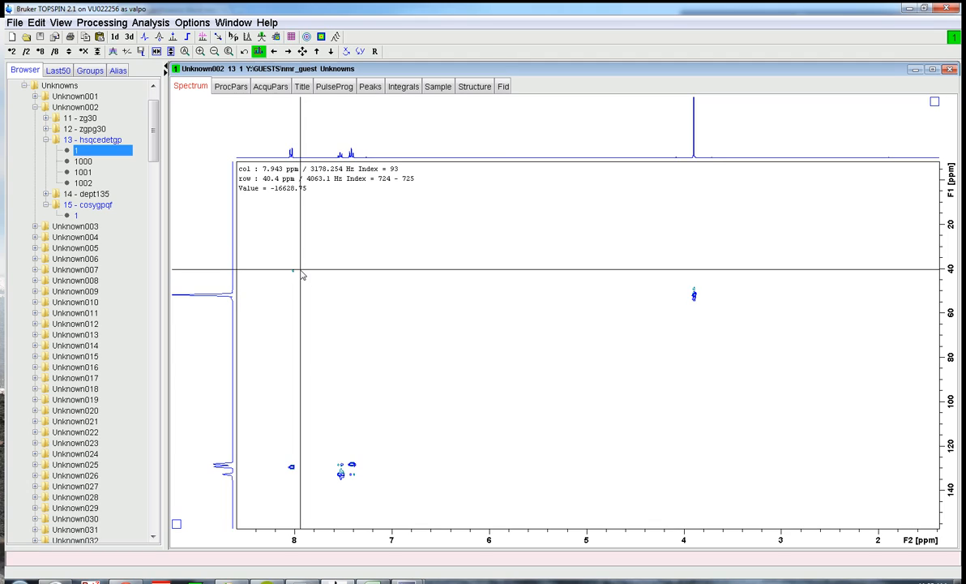
Step: Halve the contour intensity (/2) so only the strongest cross peaks remain
{"action": "left_click", "coordinate": [27, 51]}
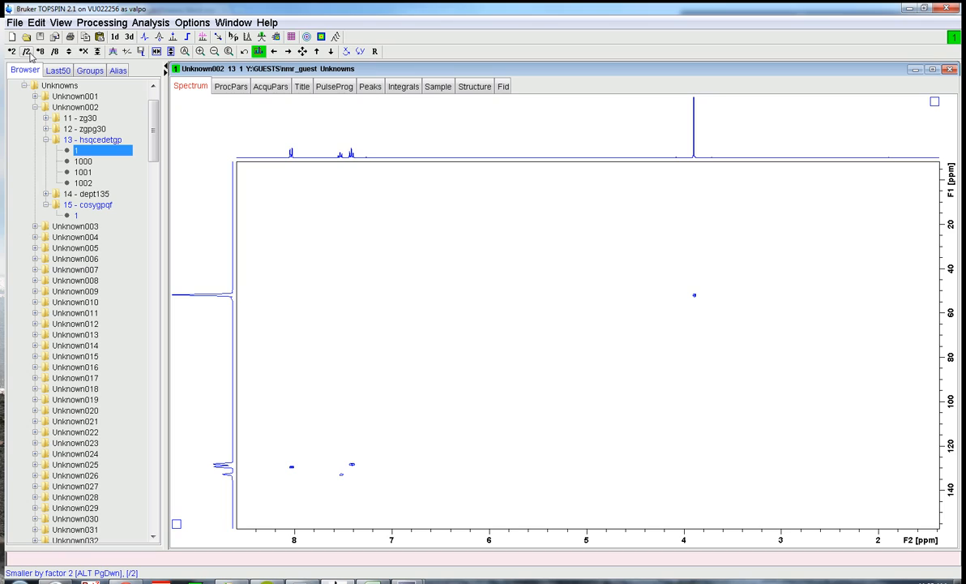
{"action": "mouse_move", "coordinate": [262, 268]}
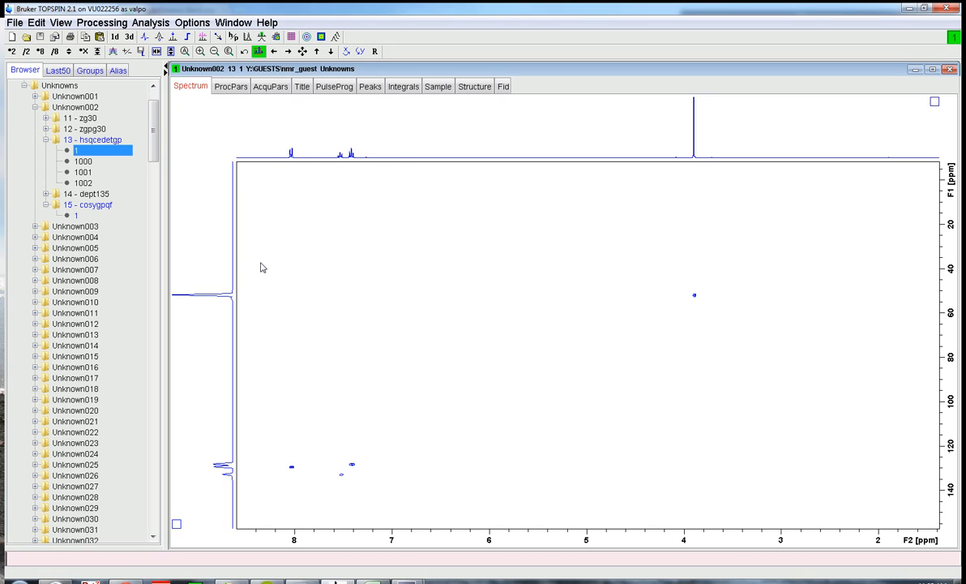
{"action": "mouse_move", "coordinate": [353, 466]}
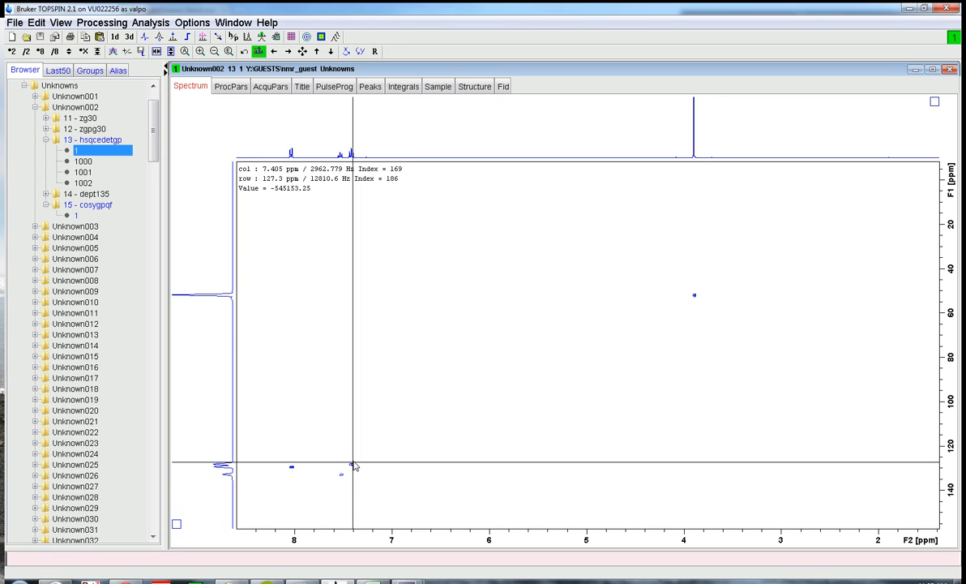
{"action": "mouse_move", "coordinate": [695, 296]}
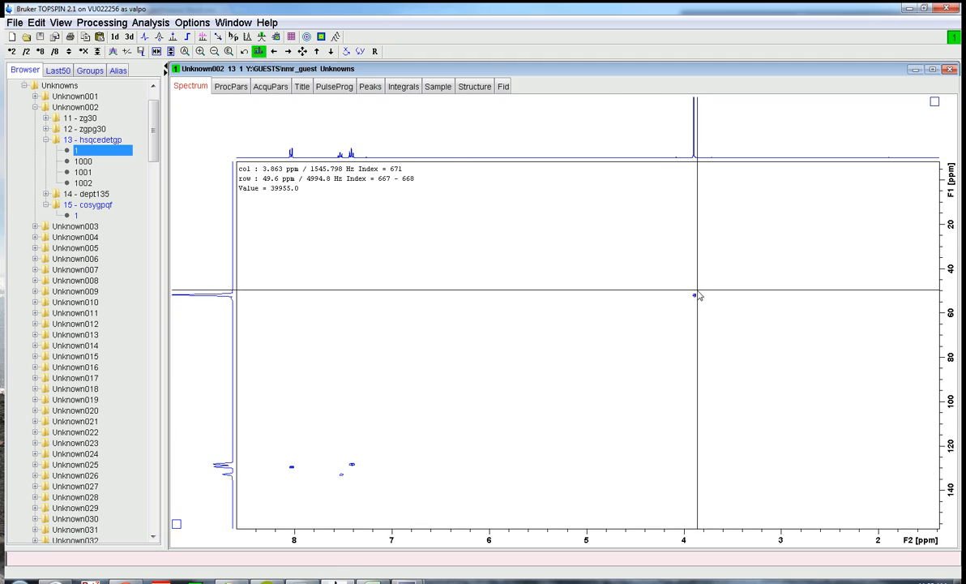
{"action": "mouse_move", "coordinate": [694, 293]}
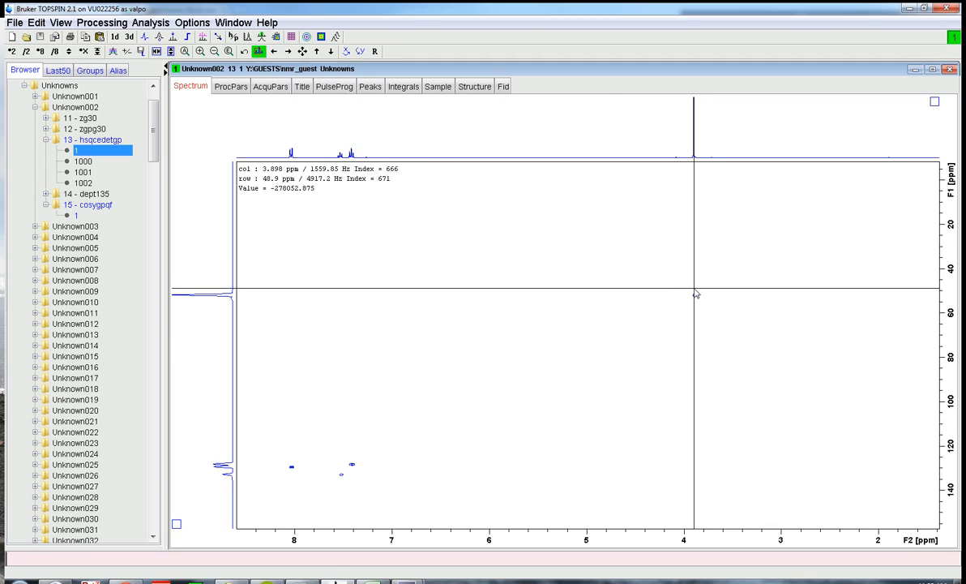
{"action": "mouse_move", "coordinate": [696, 299]}
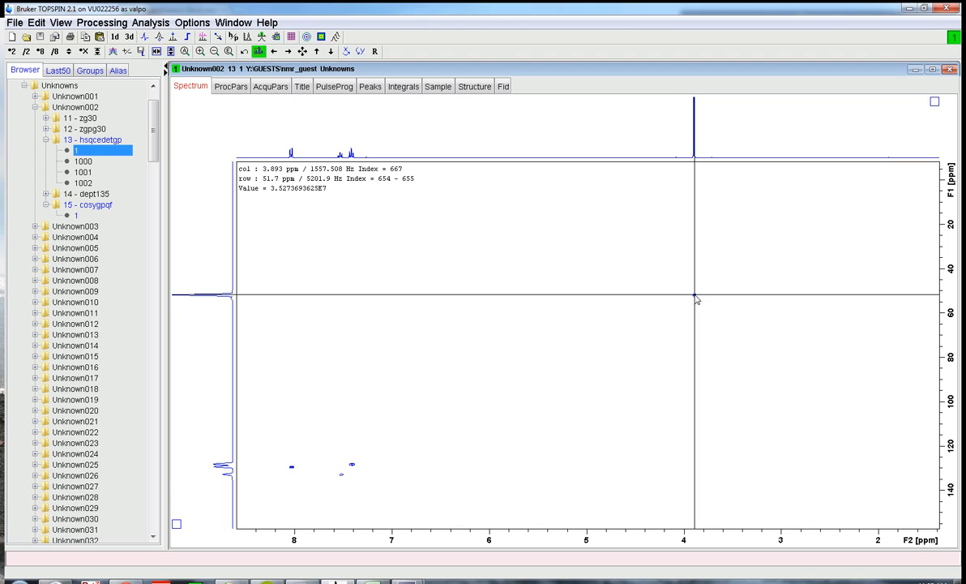
{"action": "mouse_move", "coordinate": [362, 468]}
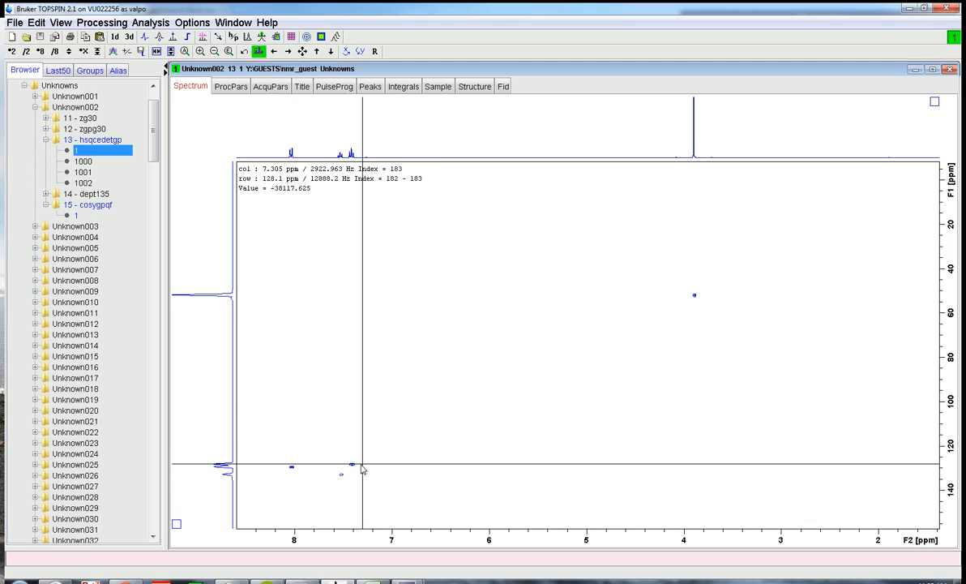
{"action": "mouse_move", "coordinate": [352, 469]}
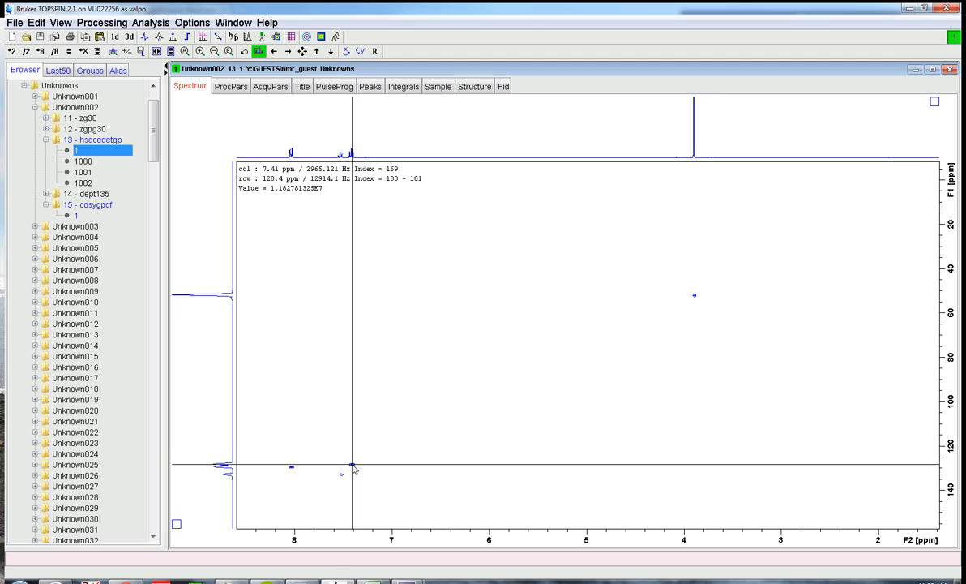
{"action": "mouse_move", "coordinate": [350, 474]}
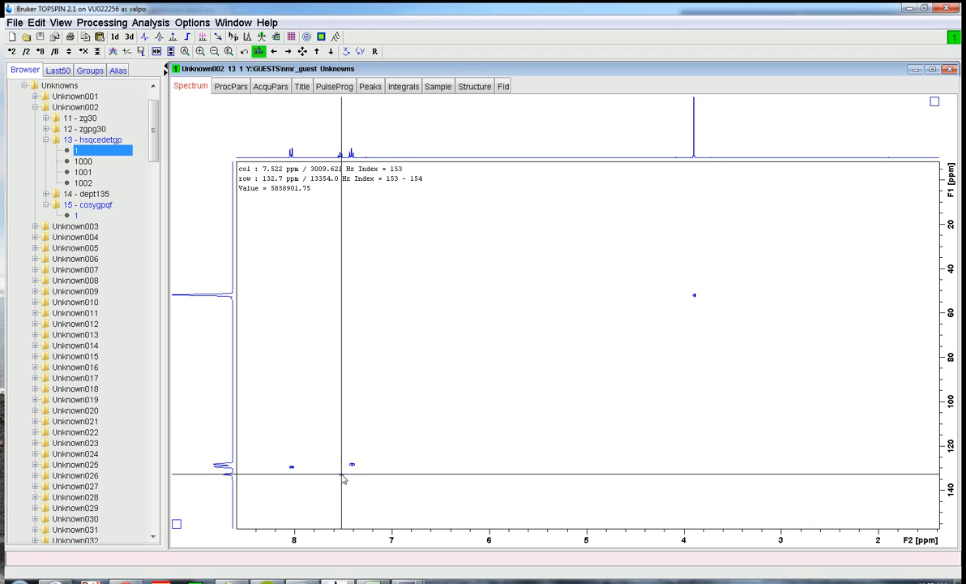
{"action": "mouse_move", "coordinate": [294, 468]}
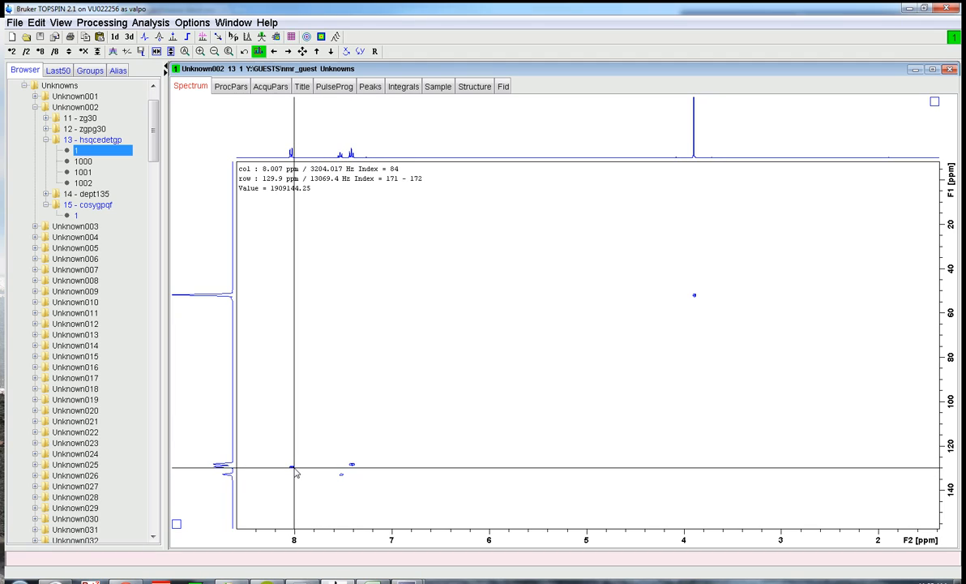
{"action": "mouse_move", "coordinate": [293, 470]}
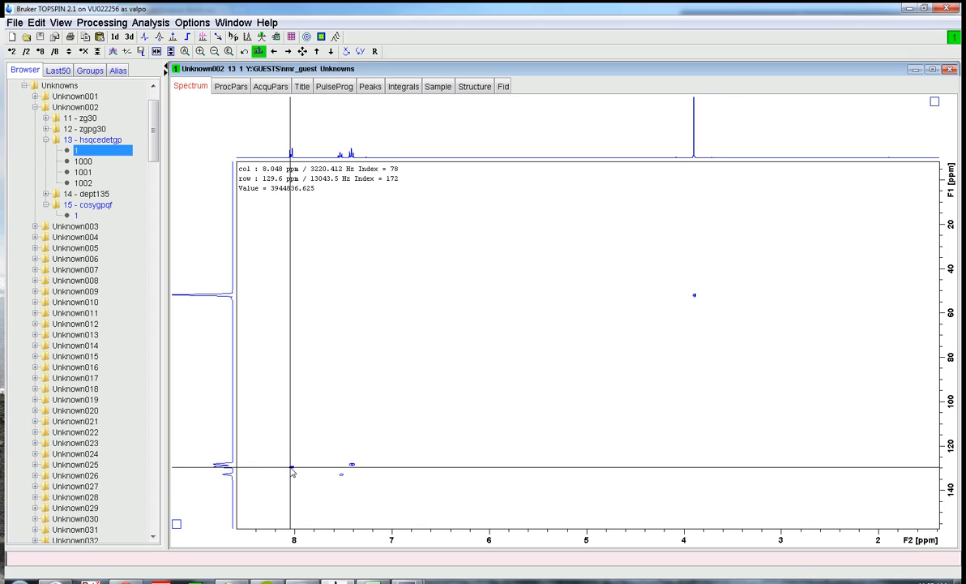
{"action": "mouse_move", "coordinate": [292, 468]}
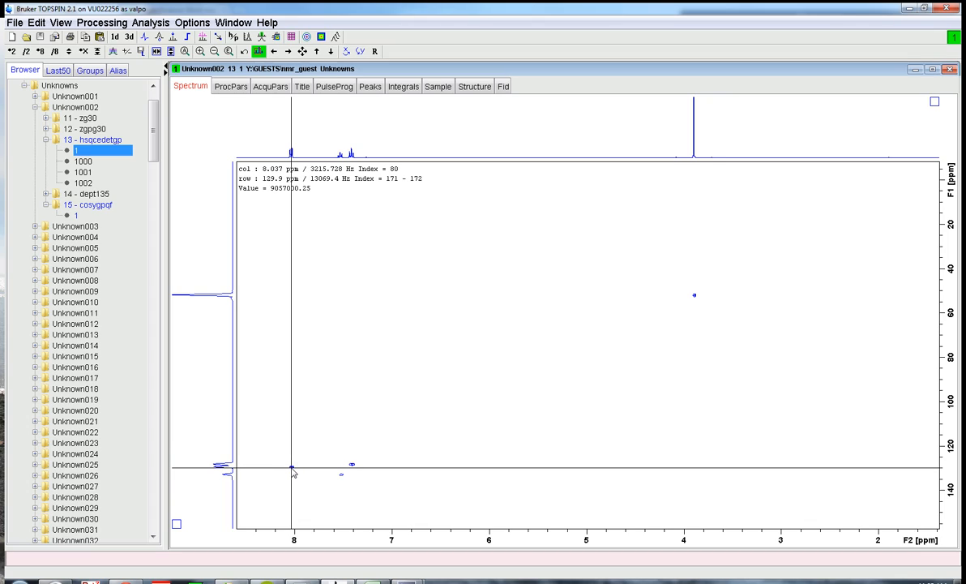
{"action": "mouse_move", "coordinate": [344, 470]}
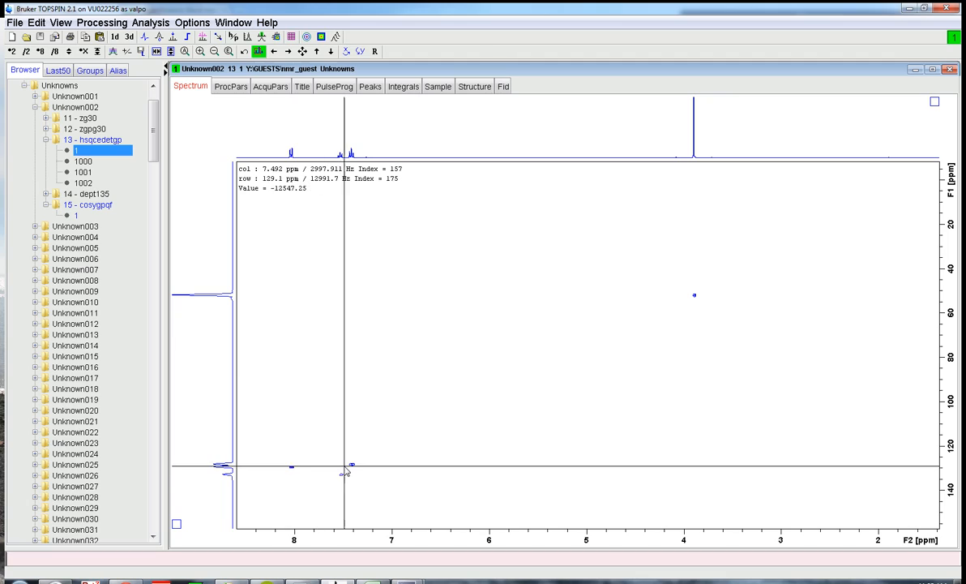
{"action": "mouse_move", "coordinate": [345, 474]}
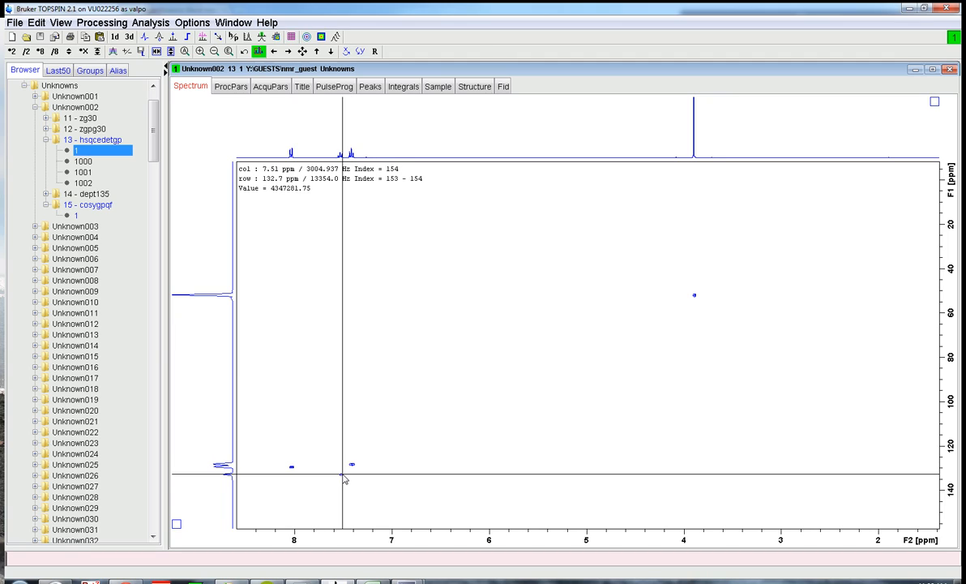
{"action": "mouse_move", "coordinate": [345, 478]}
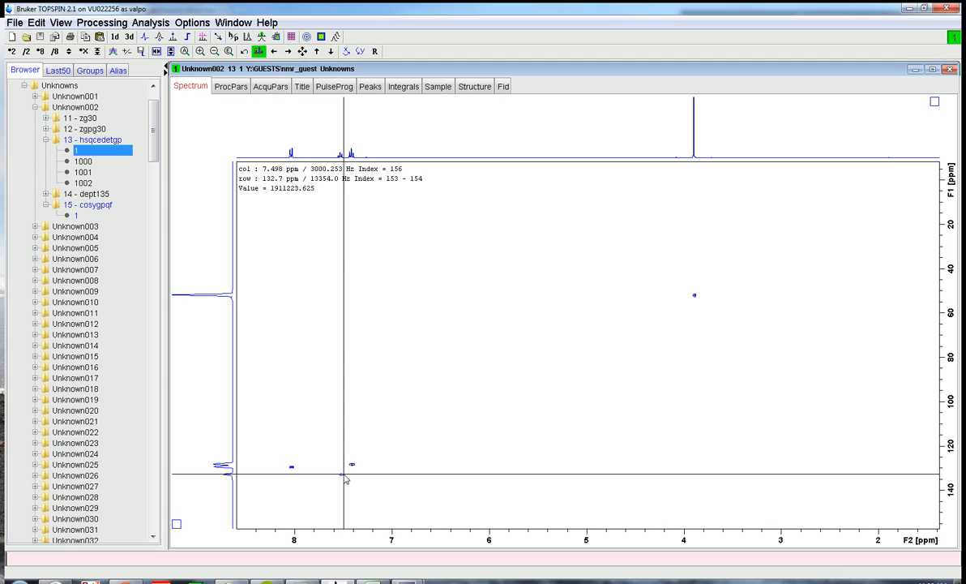
{"action": "mouse_move", "coordinate": [344, 478]}
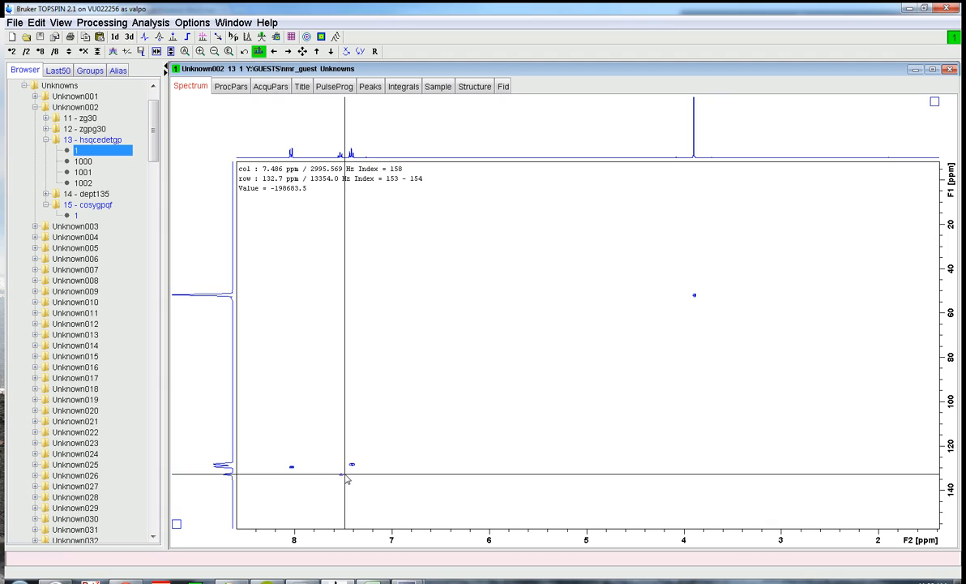
{"action": "mouse_move", "coordinate": [346, 476]}
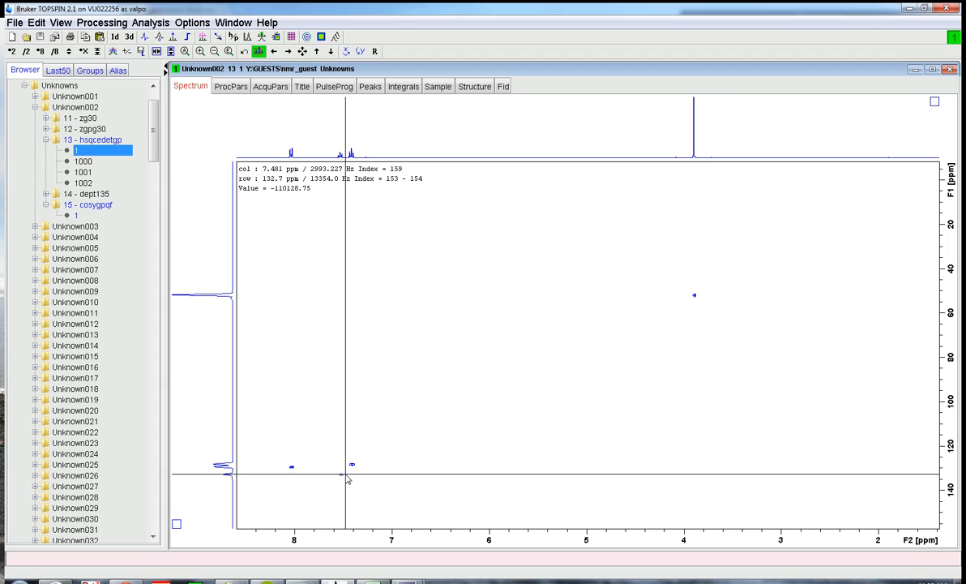